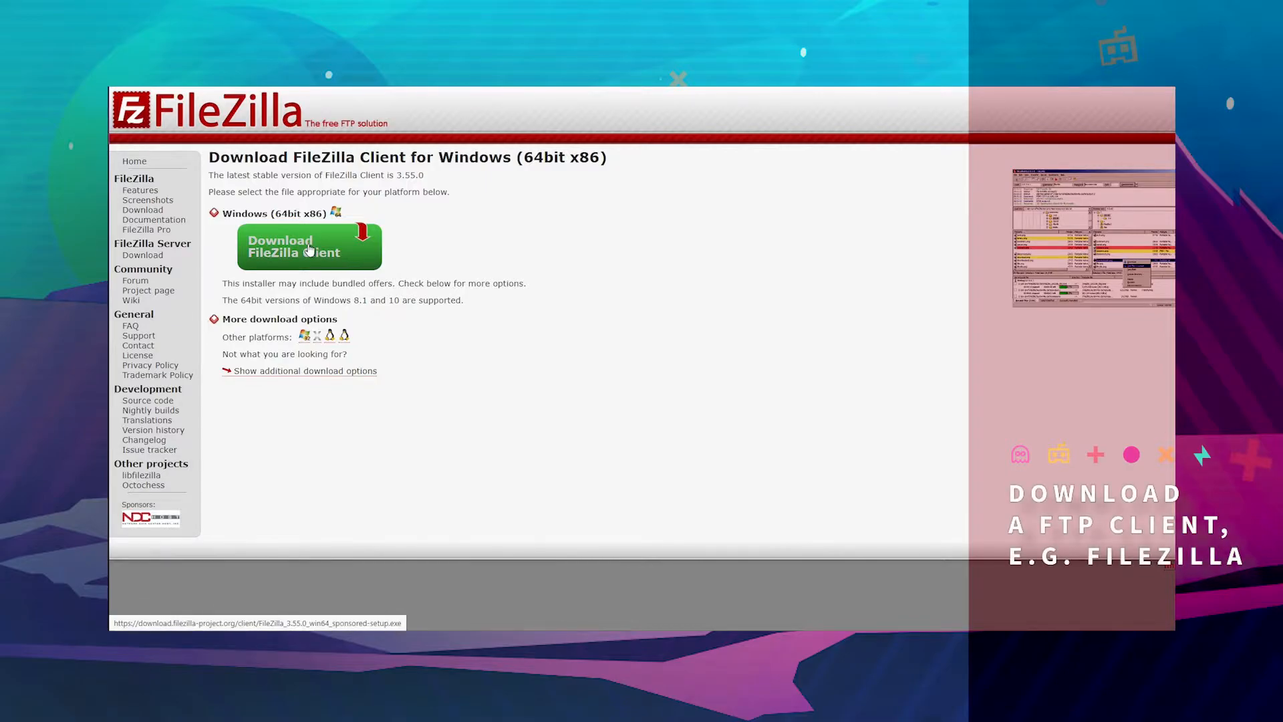
mouse_move(308, 375)
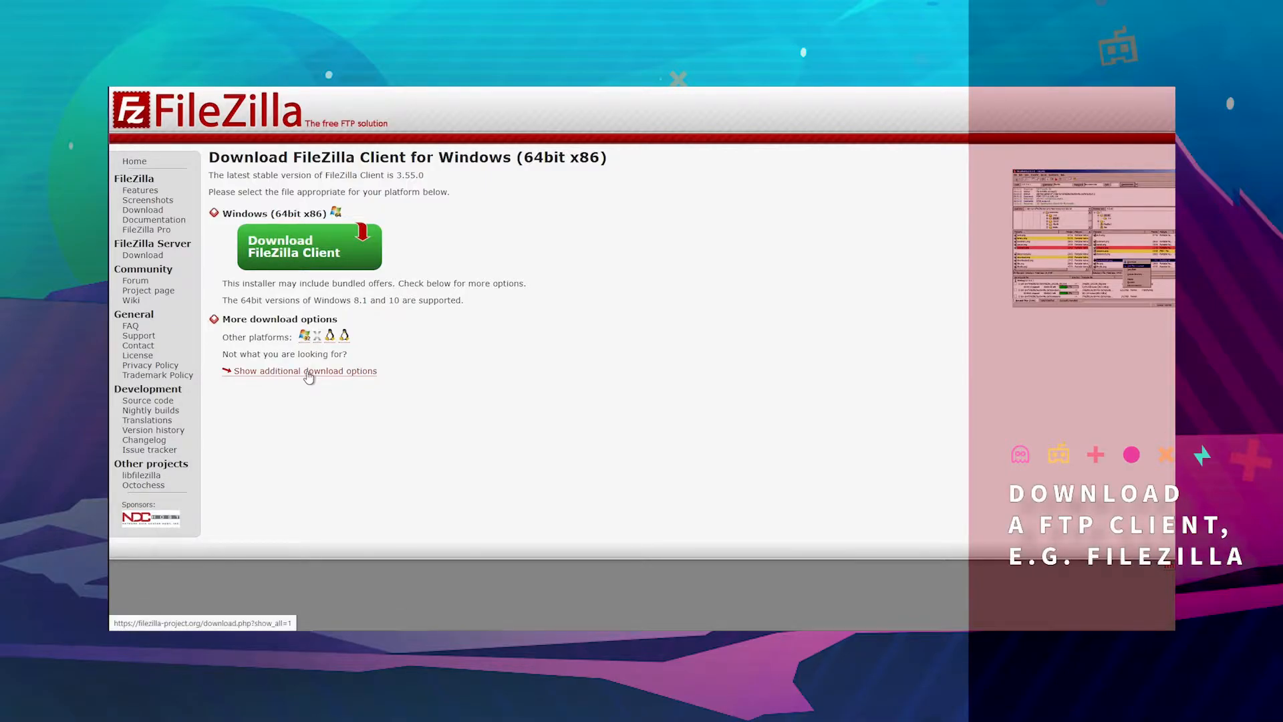
- Show the additional FileZilla Client download options for Windows
left_click(305, 371)
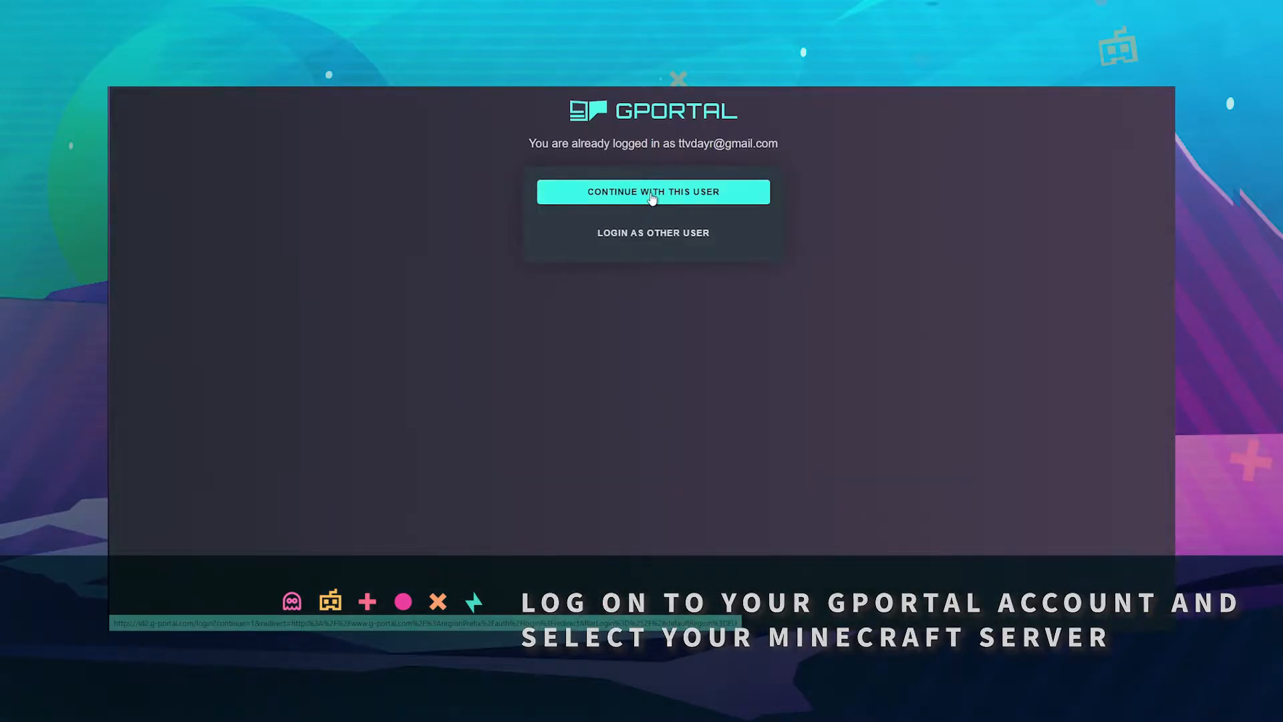
- Continue with the signed-in account and open the Minecraft server's status page
left_click(653, 192)
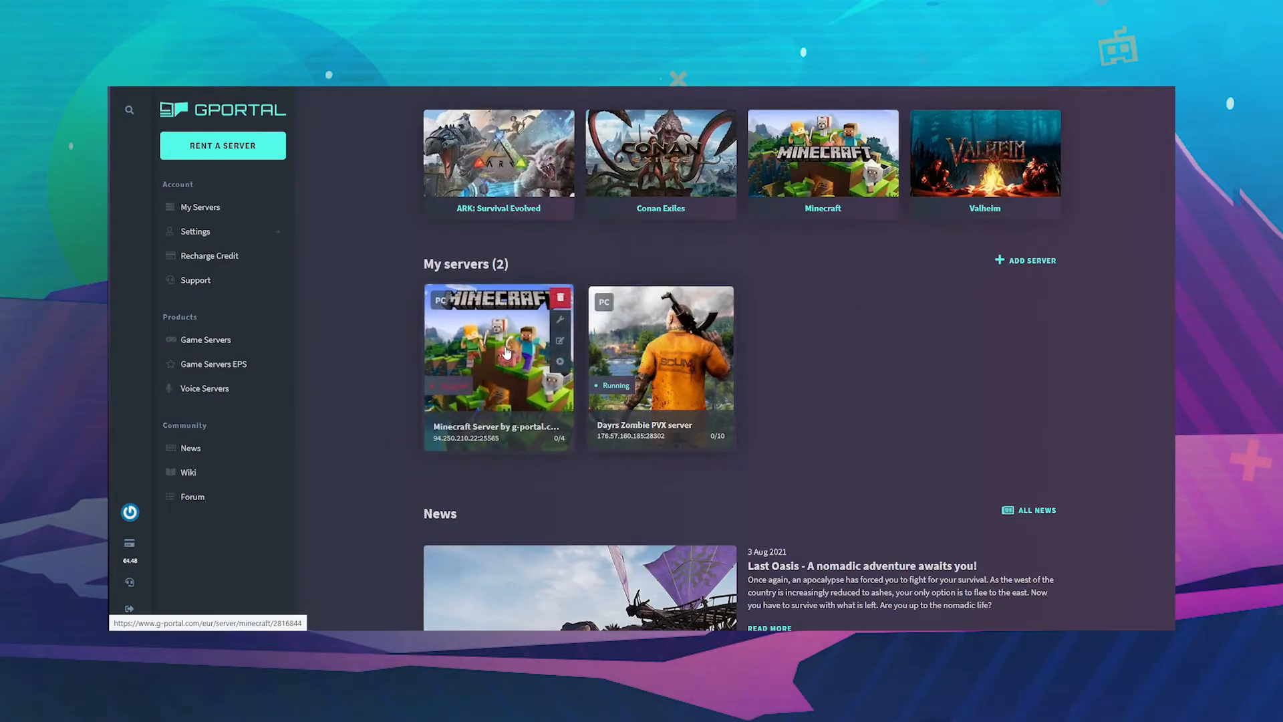
left_click(501, 353)
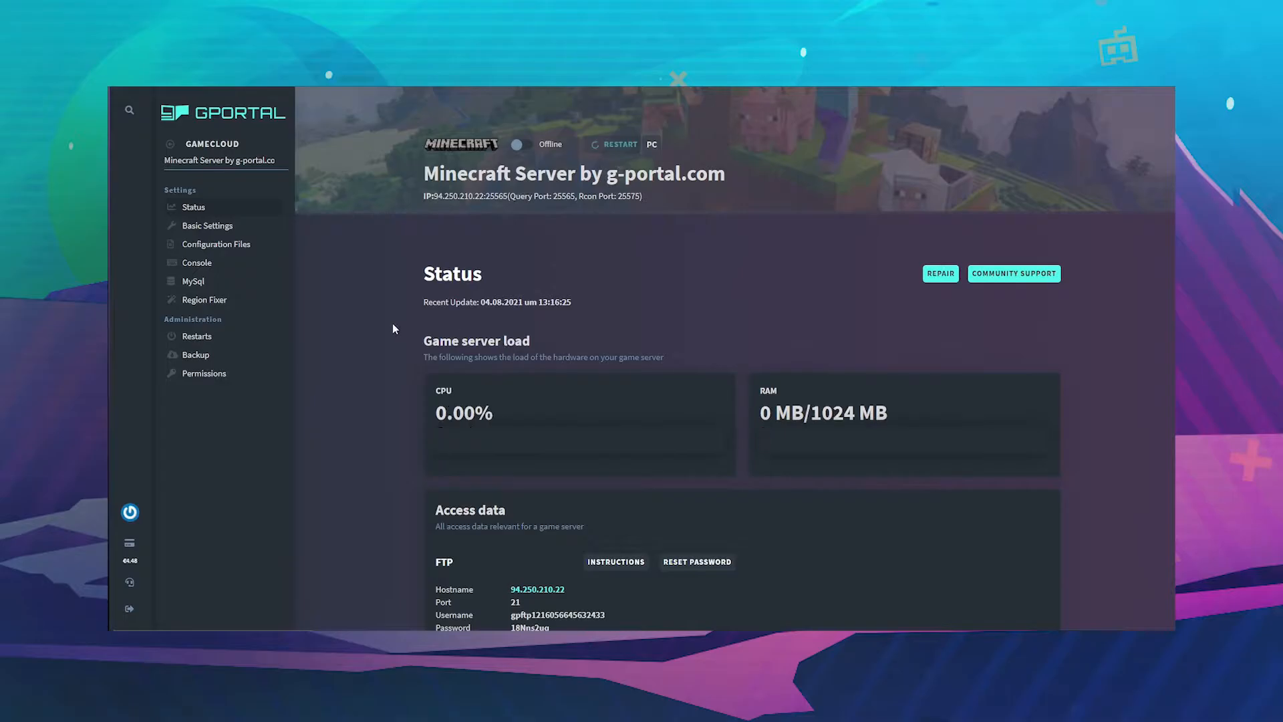
mouse_move(532, 157)
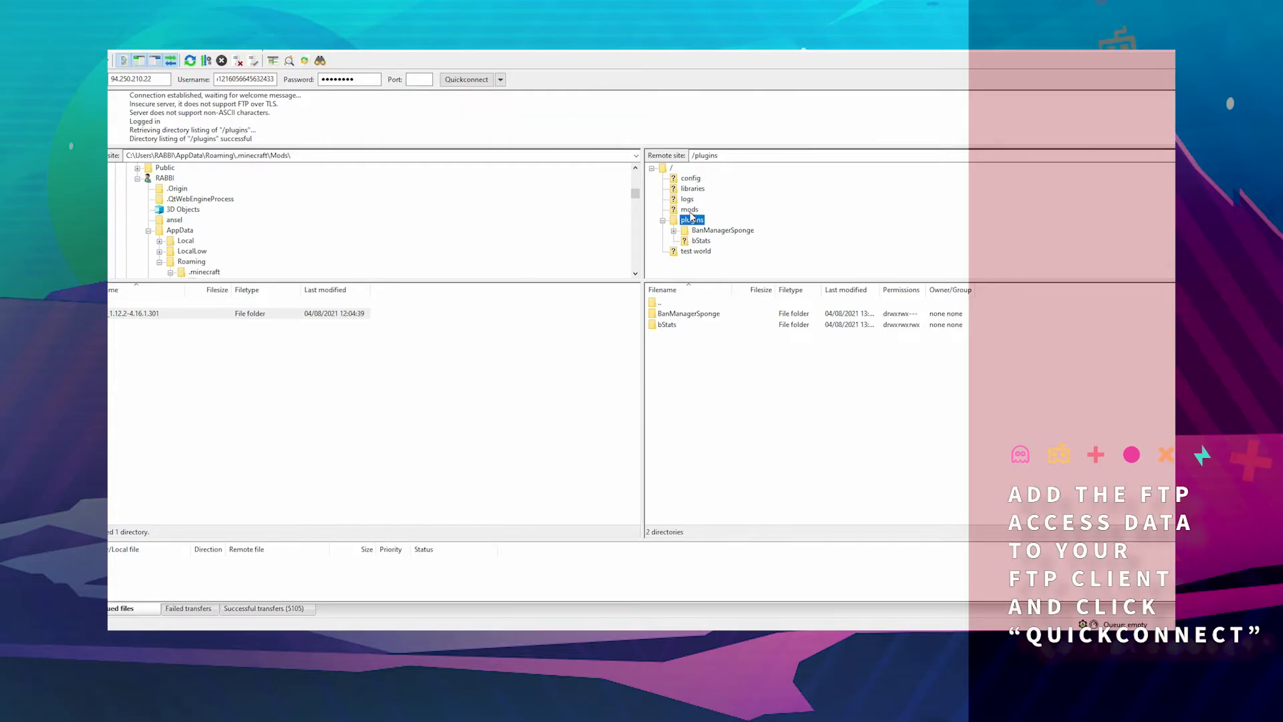
mouse_move(694, 210)
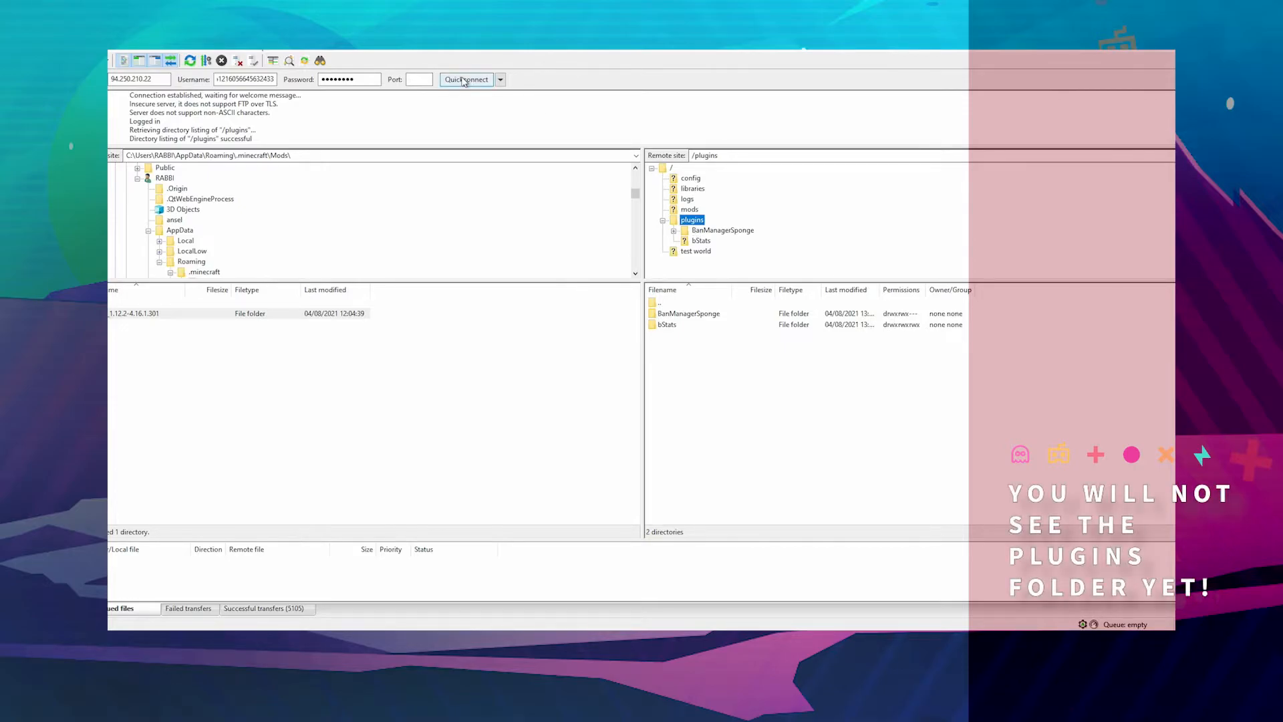
- Quickconnect to the game server over FTP using the GPORTAL access data
left_click(466, 80)
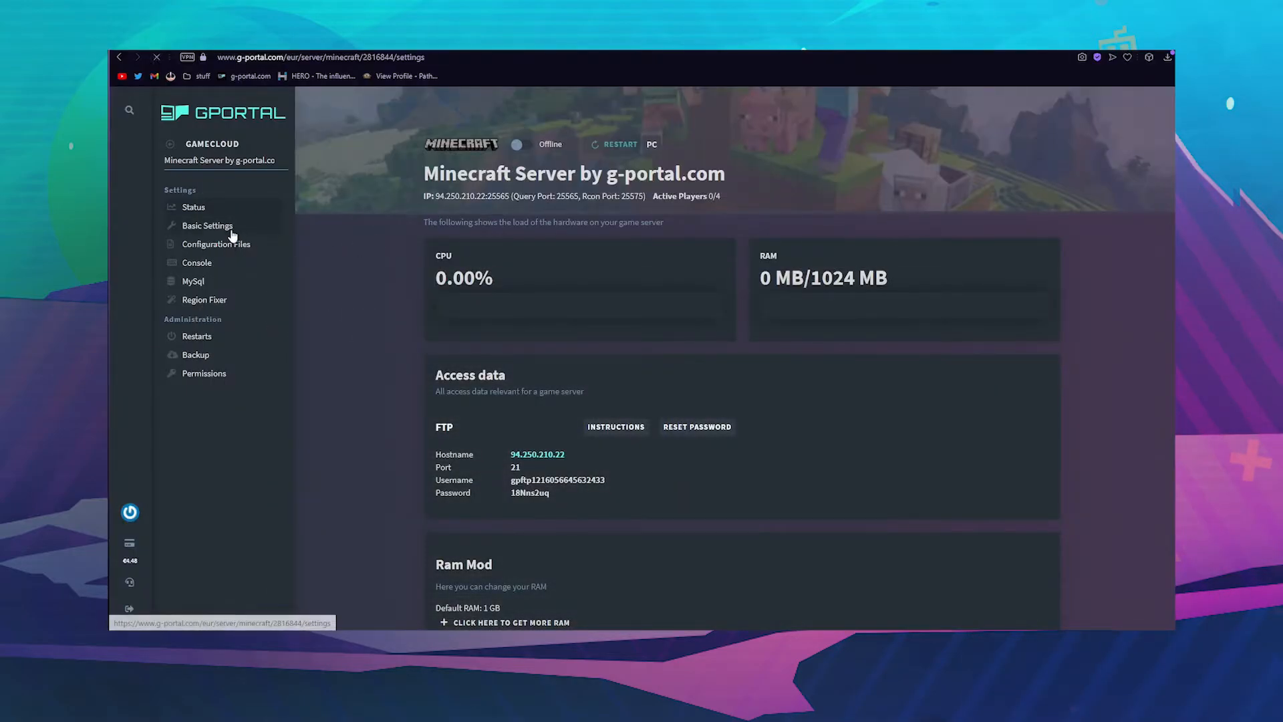
- Open Basic Settings and check the Modification section shows Magma as the mod
left_click(207, 225)
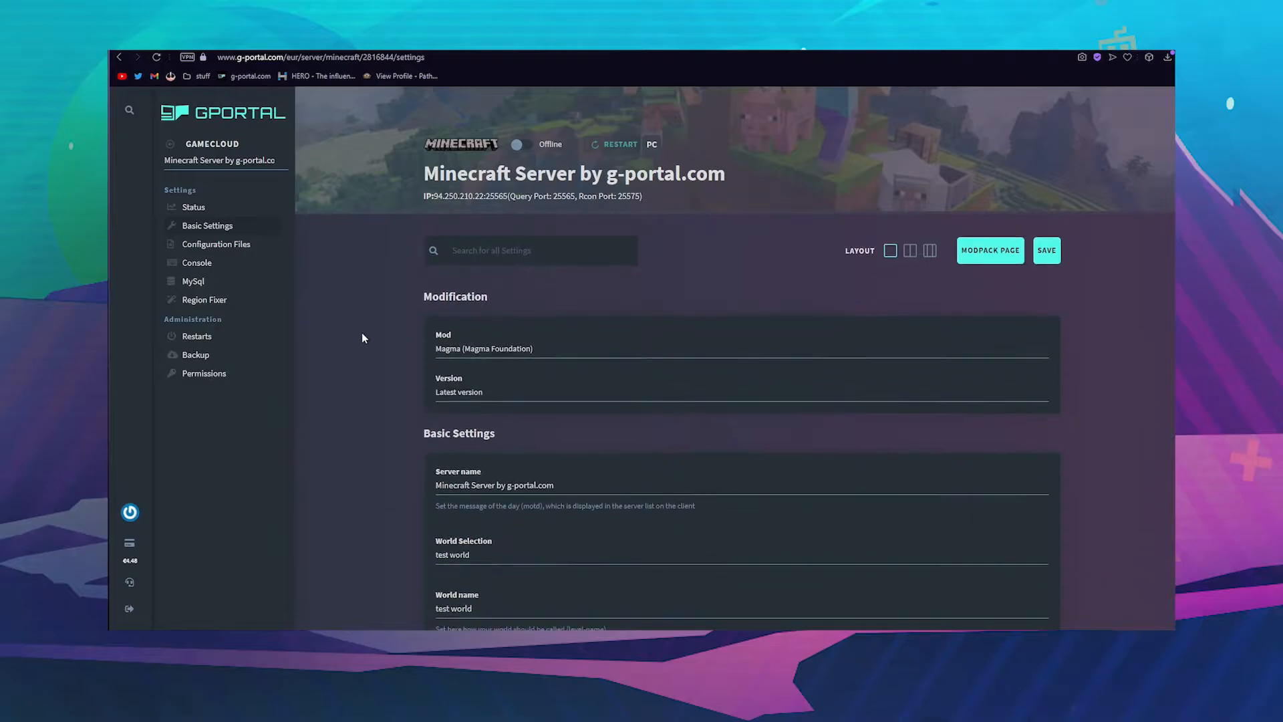
scroll("down", 3)
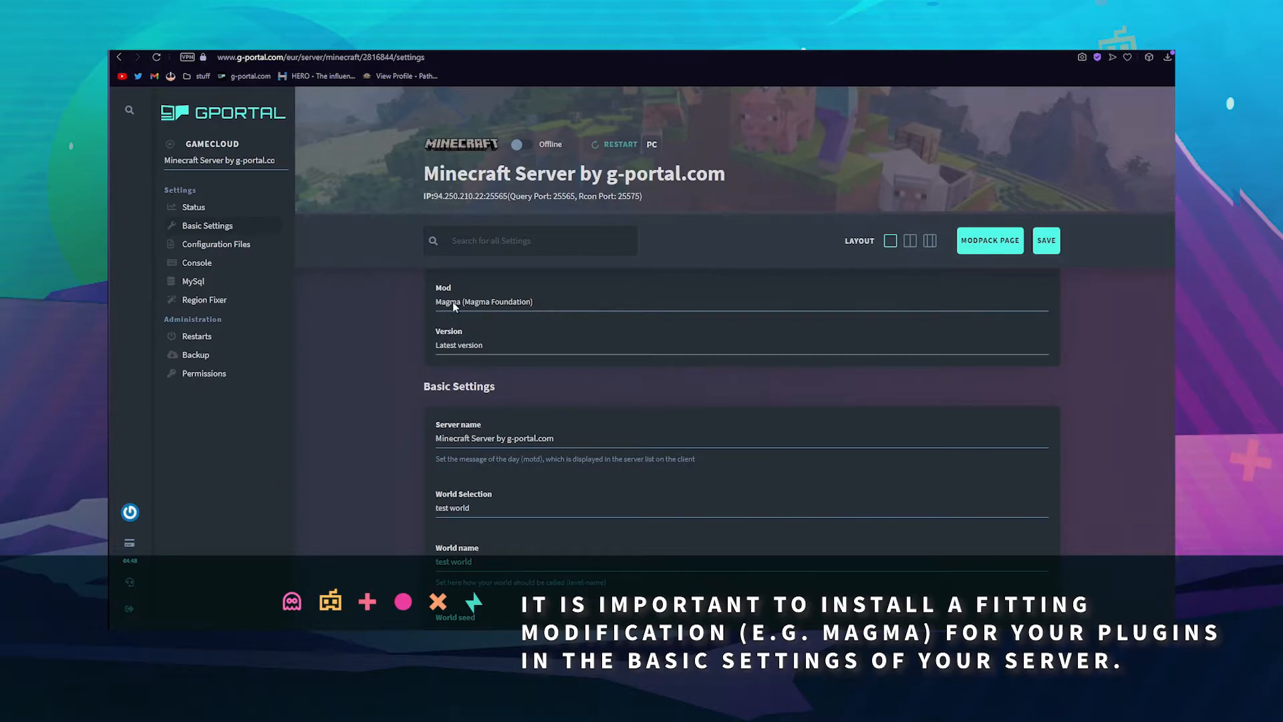
mouse_move(513, 304)
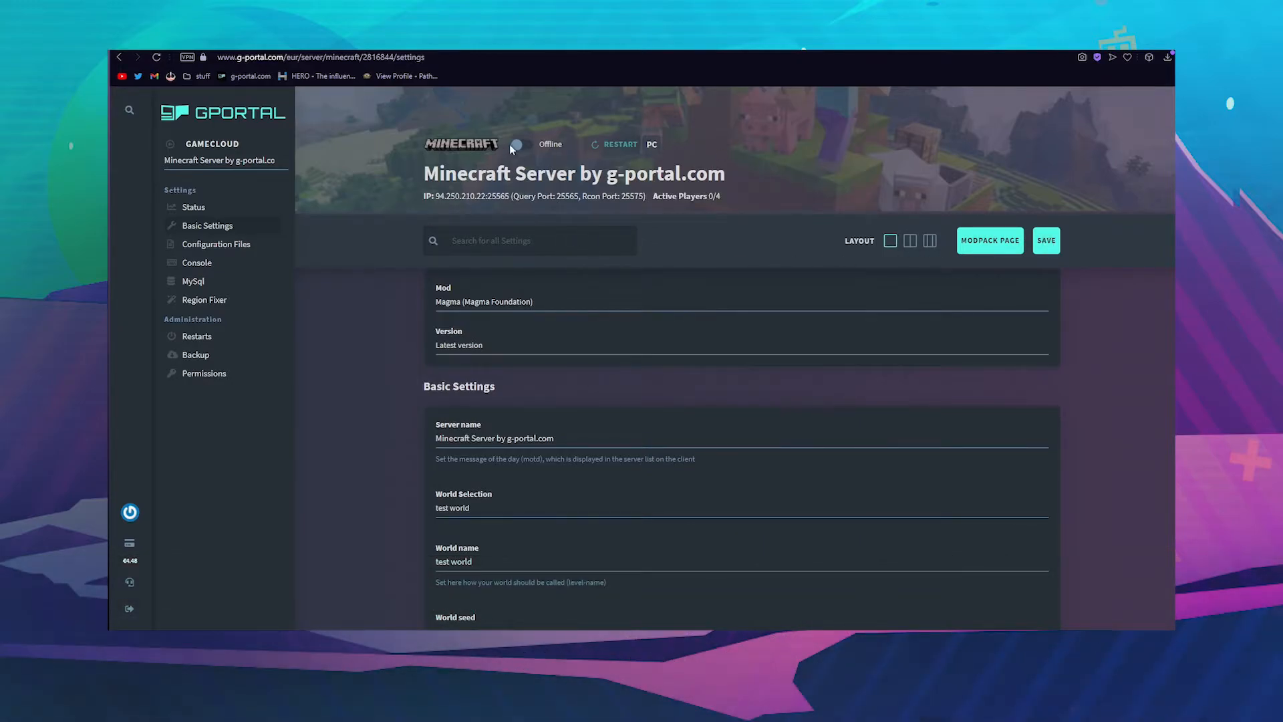
- Save the settings, restart the server, and pick the BanManagerSponge folder in Explorer
left_click(1046, 240)
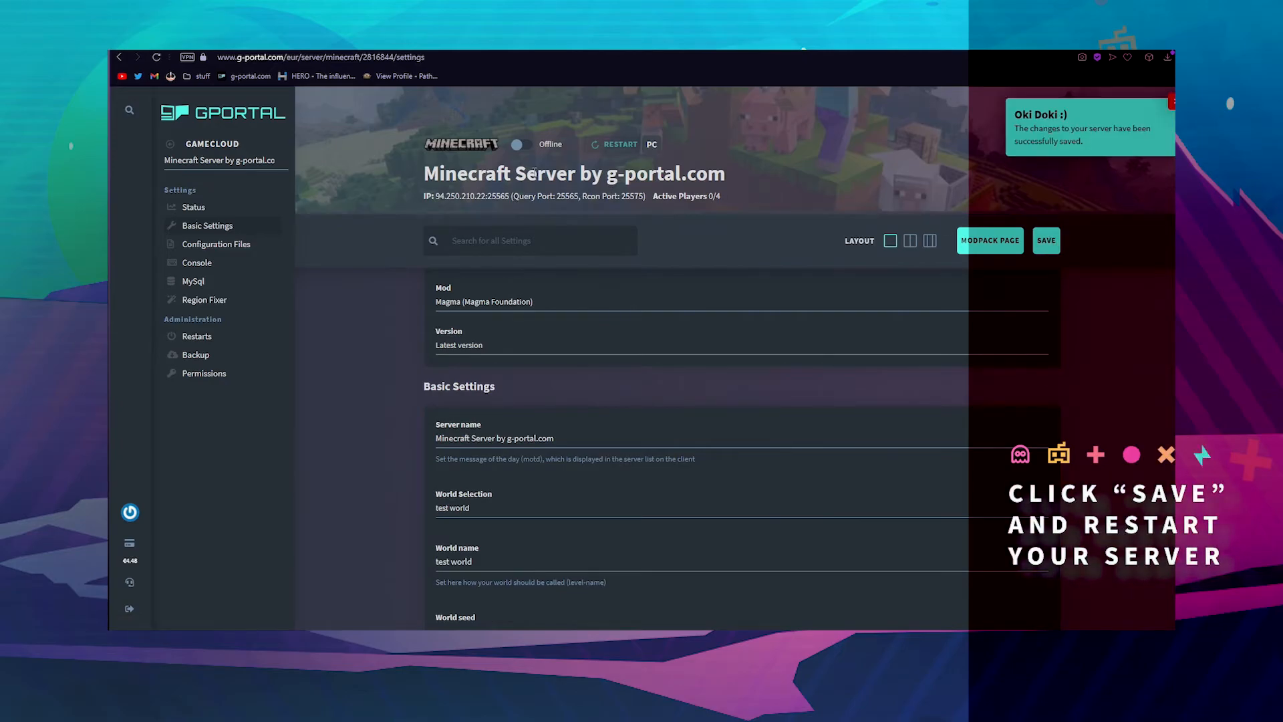
left_click(619, 144)
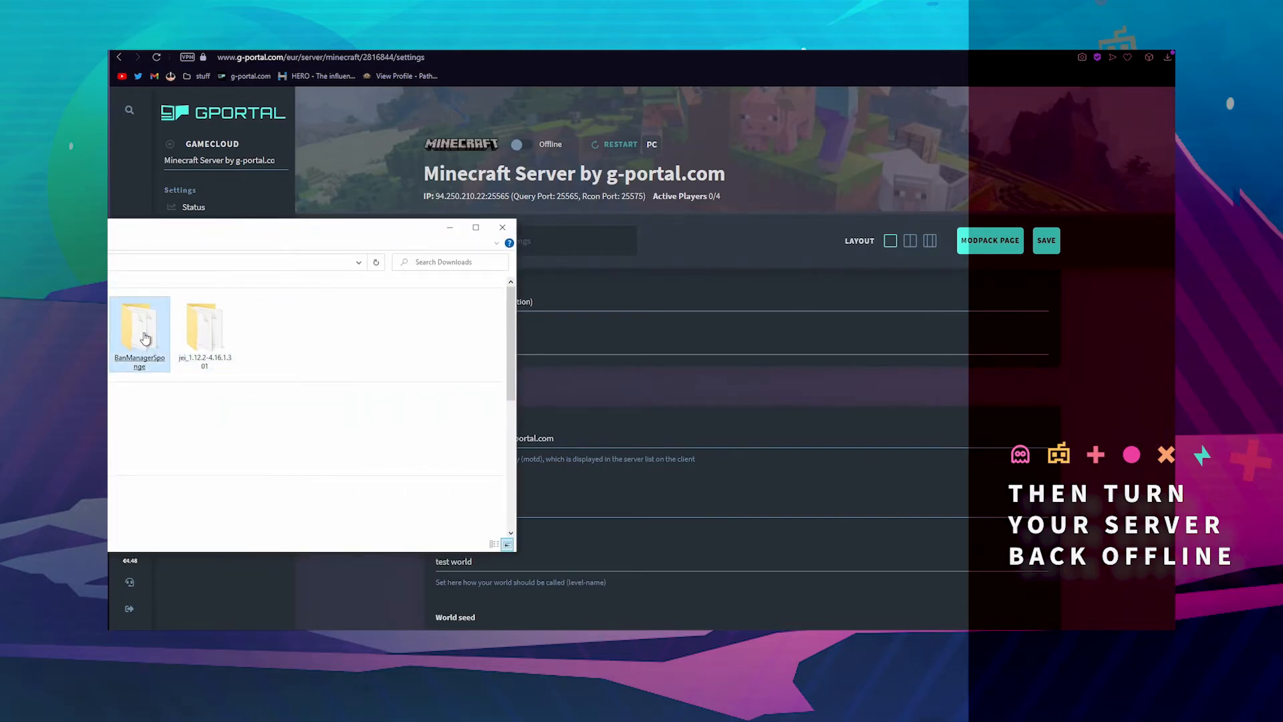
left_click(501, 227)
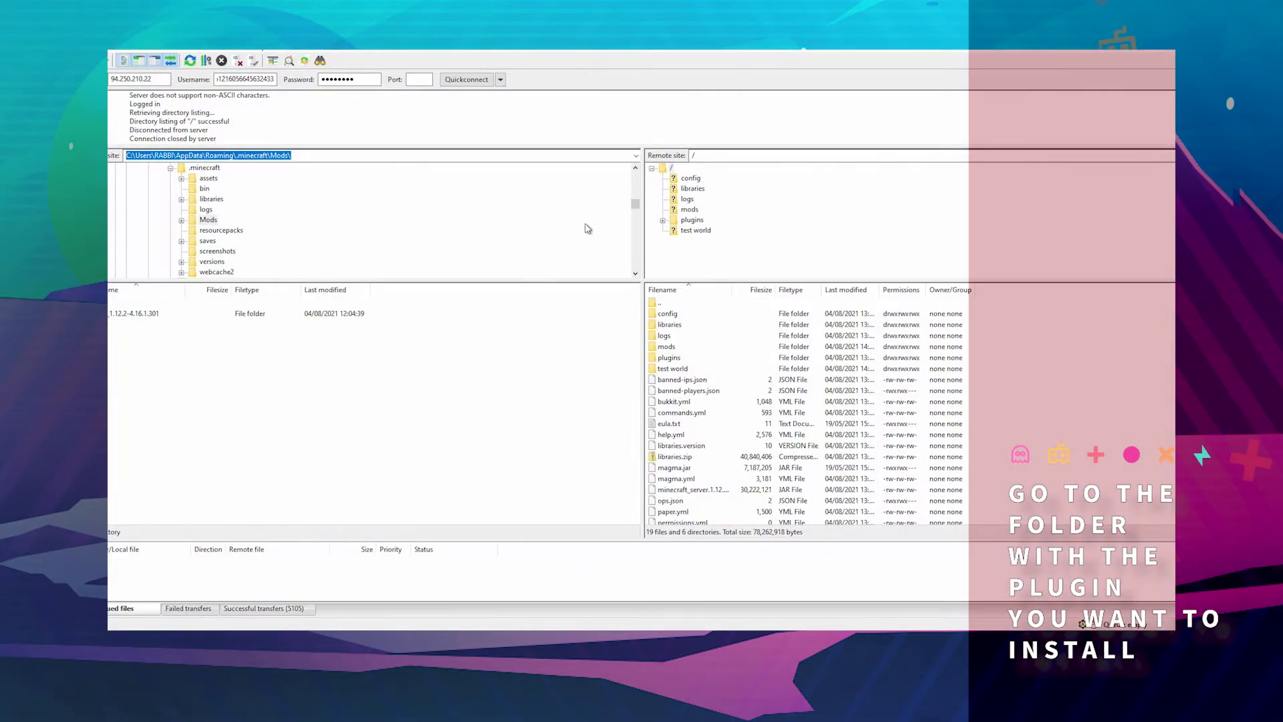
- Open the server's plugins folder holding BanManagerSponge, then start the gameserver
left_click(662, 219)
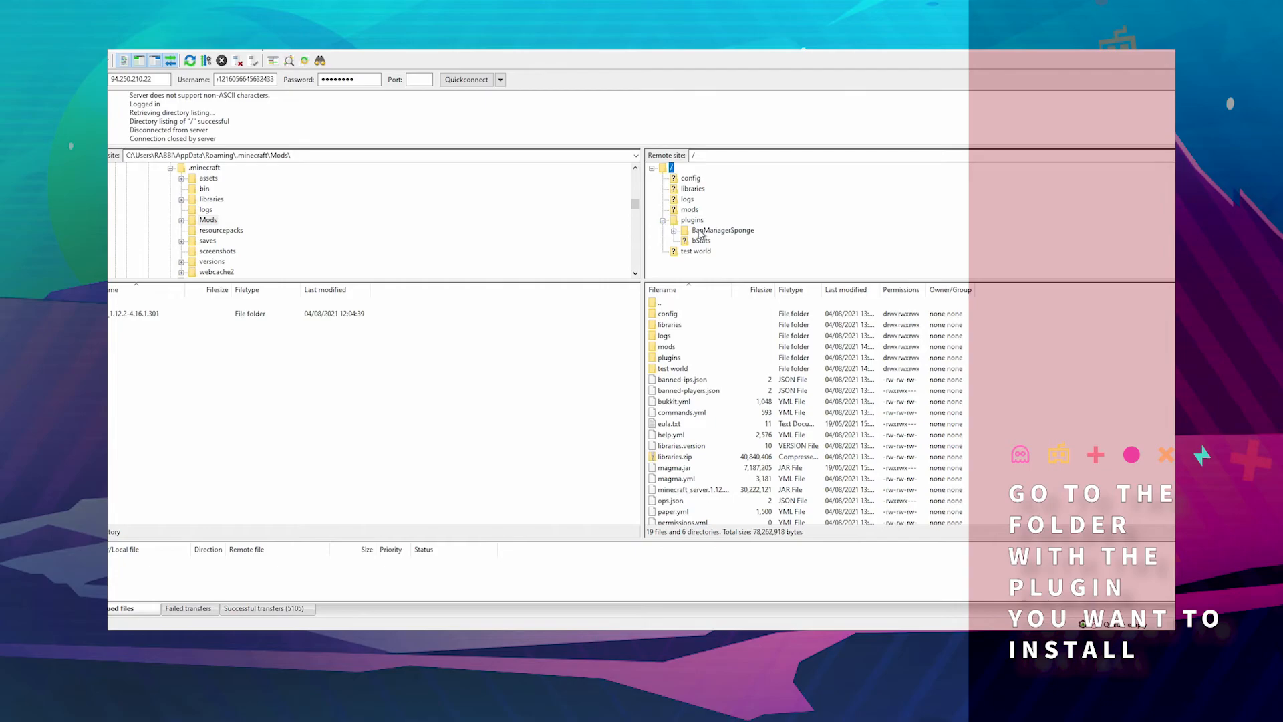
double_click(723, 230)
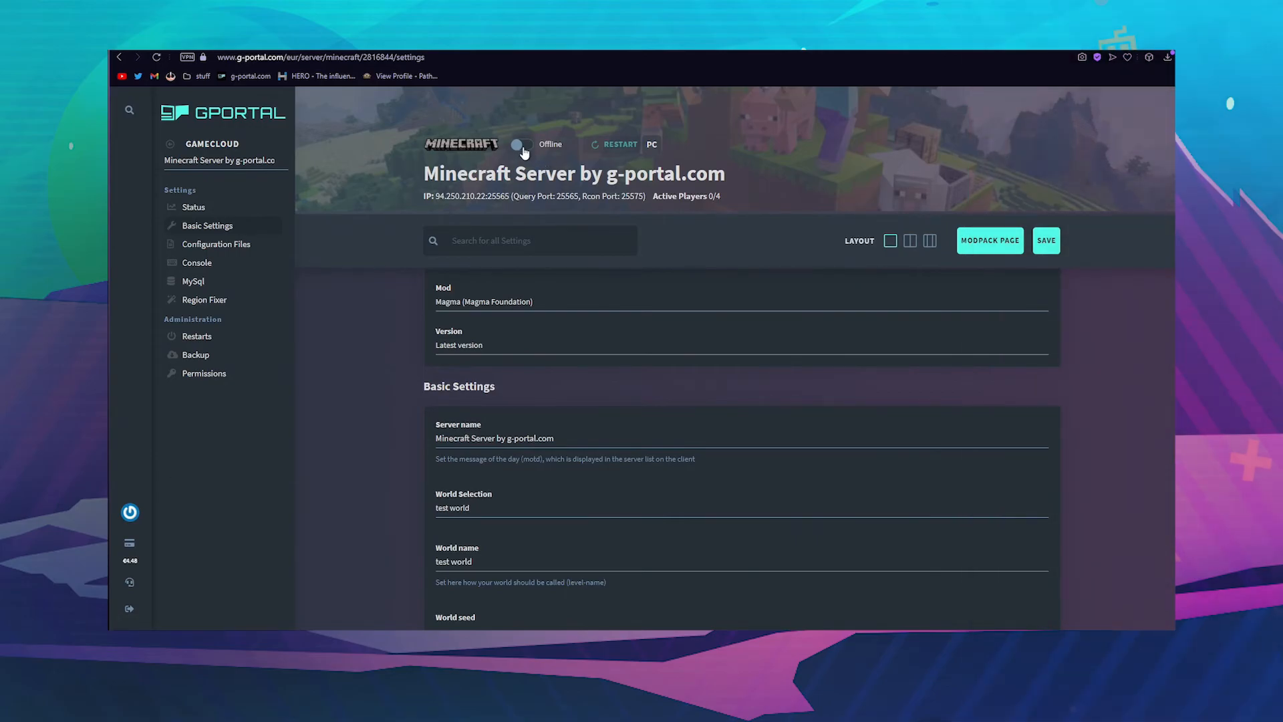
left_click(525, 144)
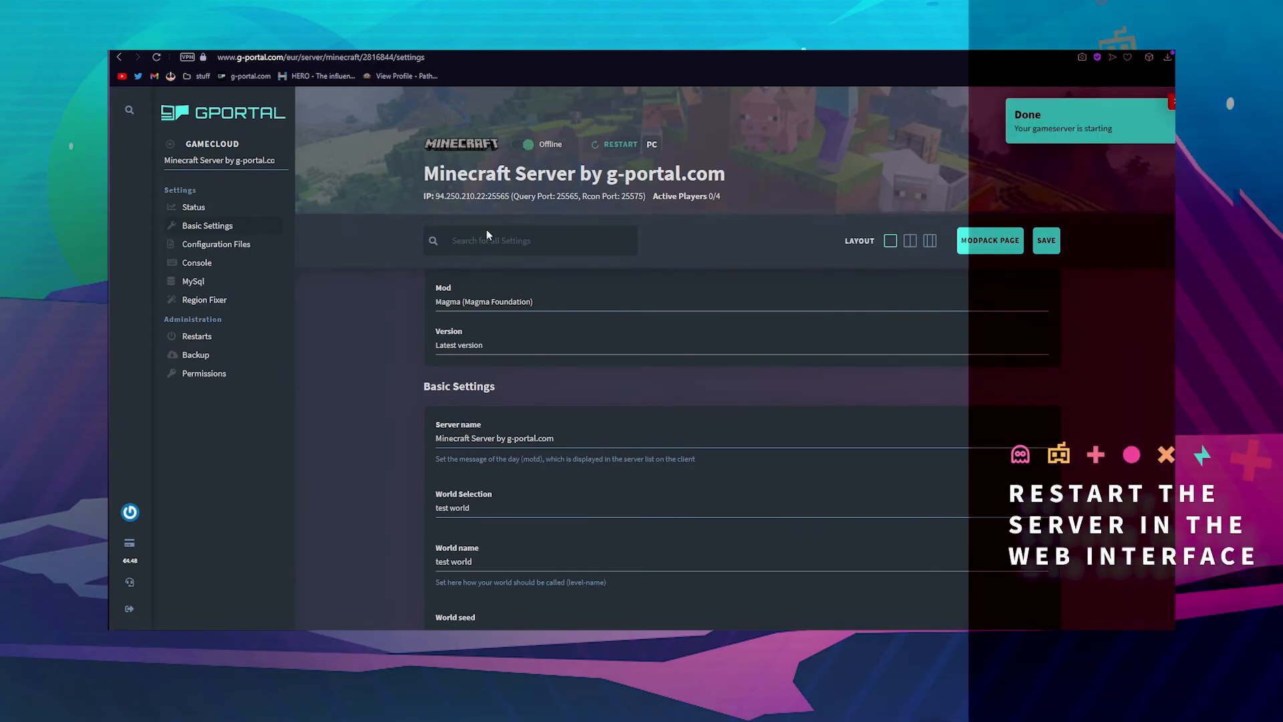